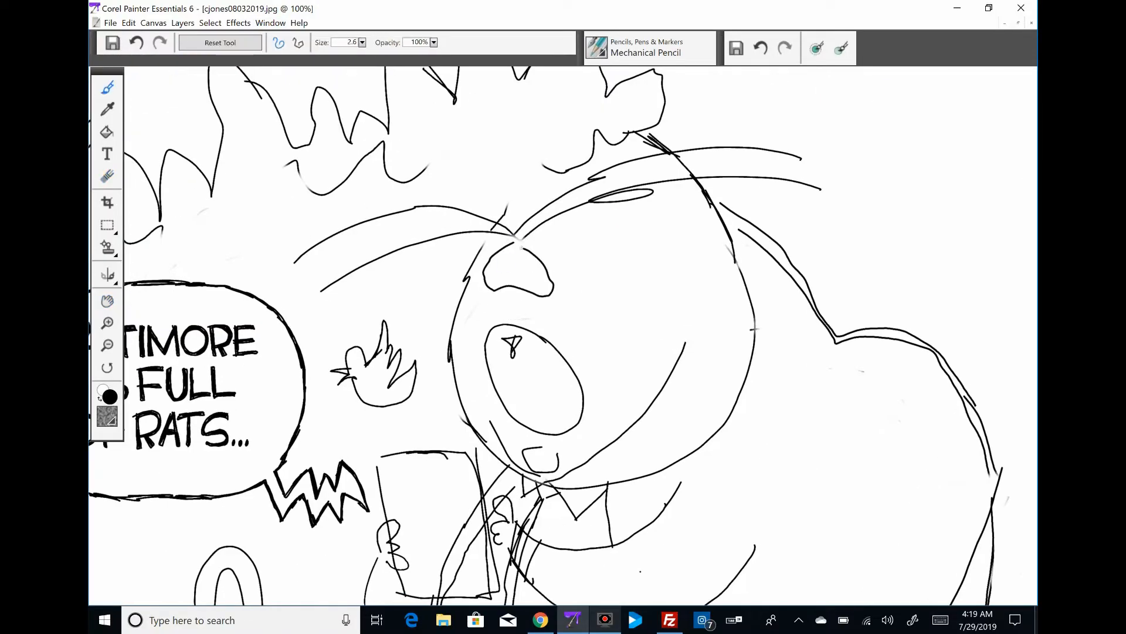
- Trace bold black outlines over the pig's phone, hands, body and tail, checking the whole drawing
{"action": "left_click_drag", "start_coordinate": [504, 258], "coordinate": [567, 270]}
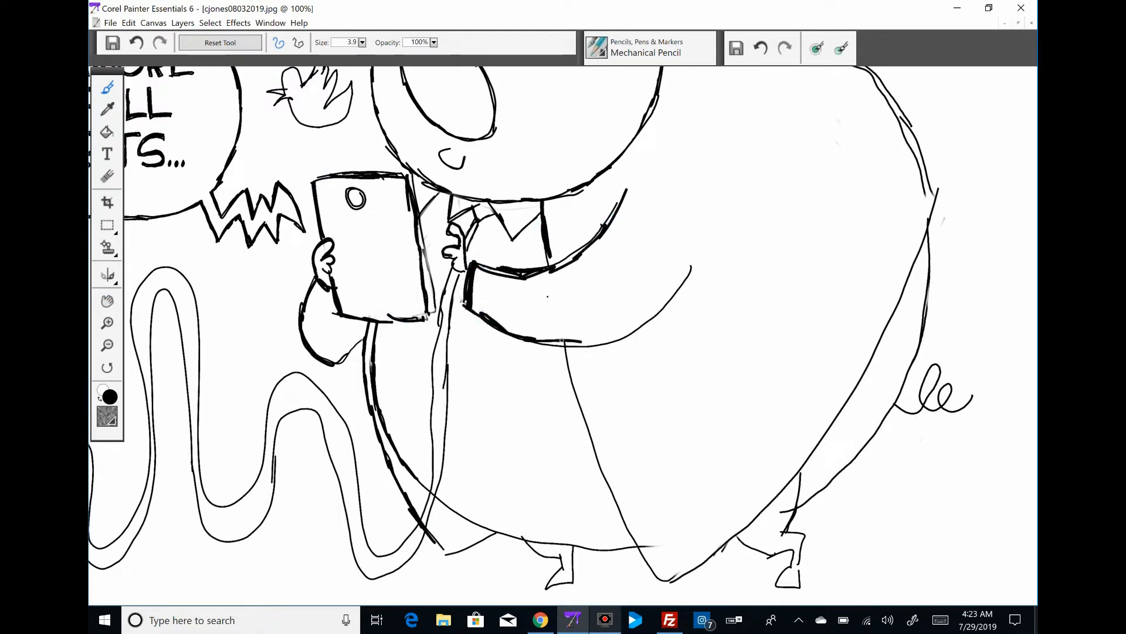
{"action": "scroll", "scroll_direction": "down", "scroll_amount": 3}
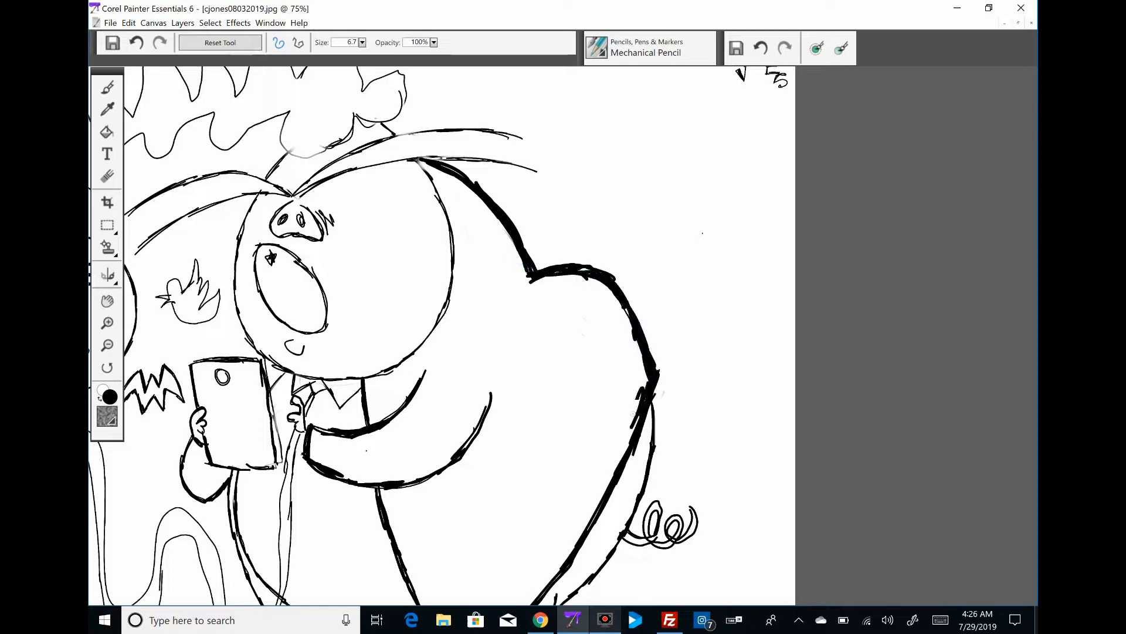
{"action": "scroll", "scroll_direction": "down", "scroll_amount": 3}
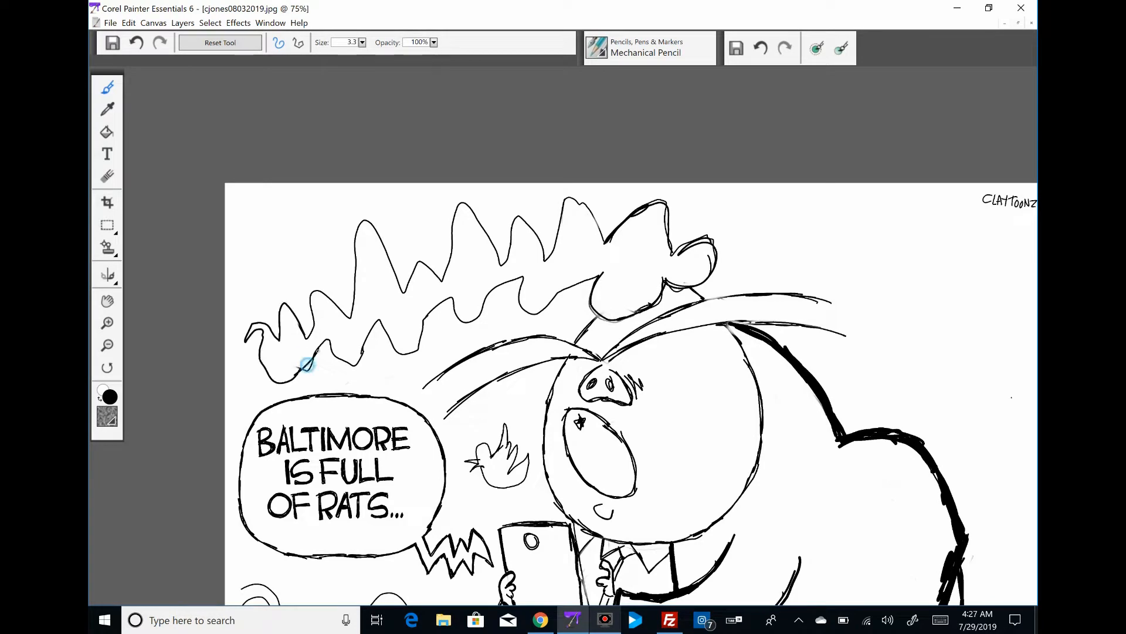
- Ink the pig's head, hair, face, tie and tail outlines boldly, then view the whole cartoon
{"action": "left_click_drag", "start_coordinate": [309, 362], "coordinate": [595, 219]}
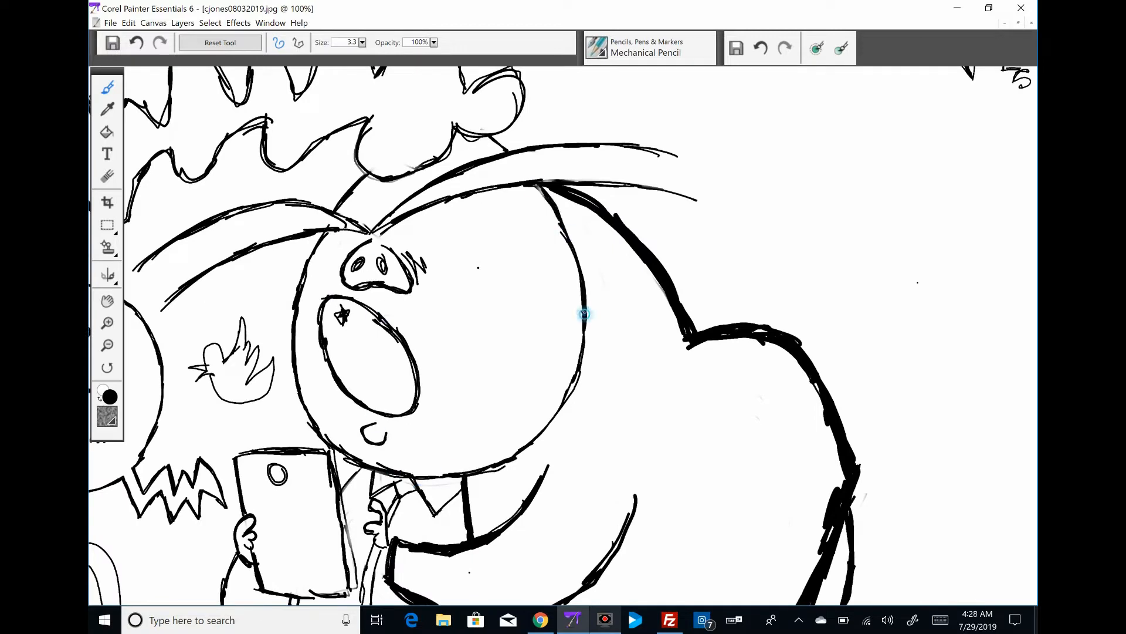
{"action": "scroll", "scroll_direction": "down", "scroll_amount": 3}
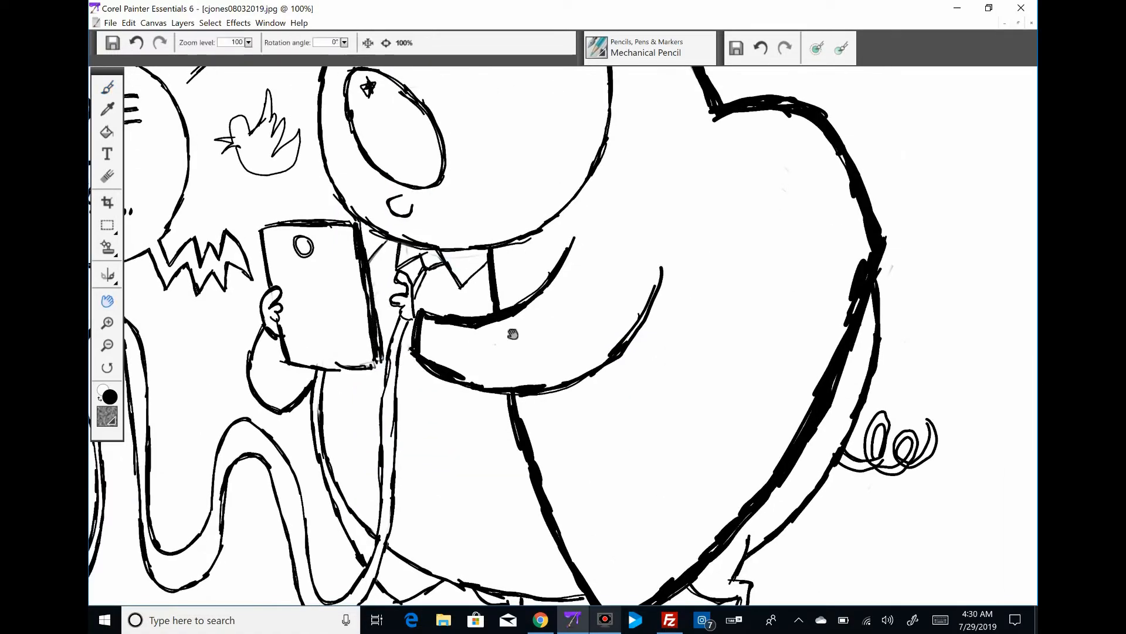
{"action": "left_click", "coordinate": [110, 22]}
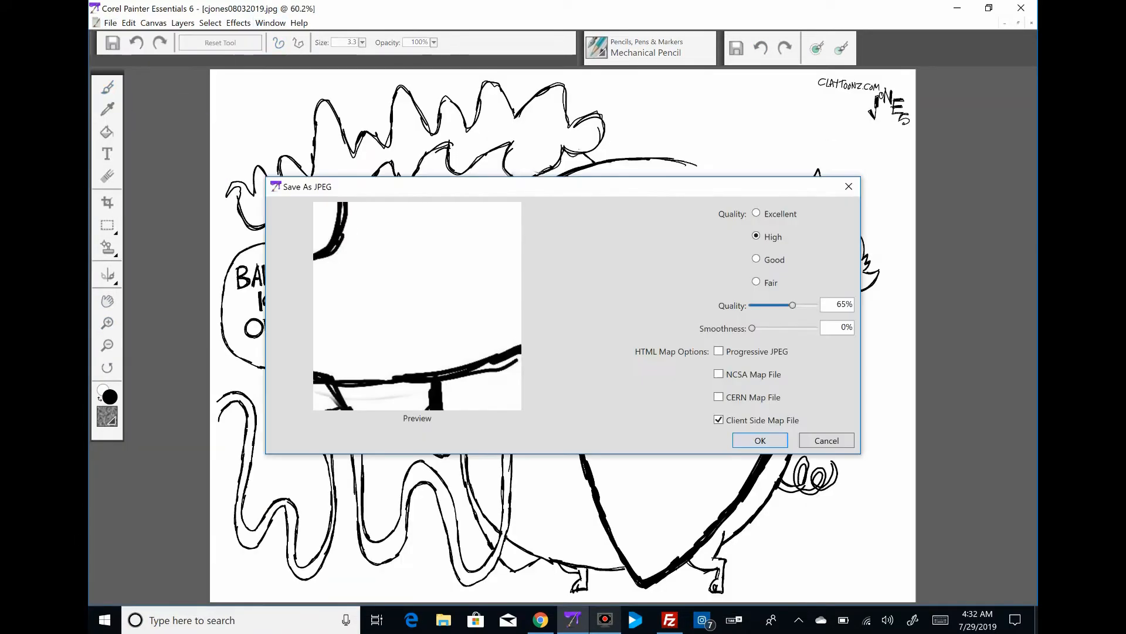
{"action": "left_click", "coordinate": [760, 440]}
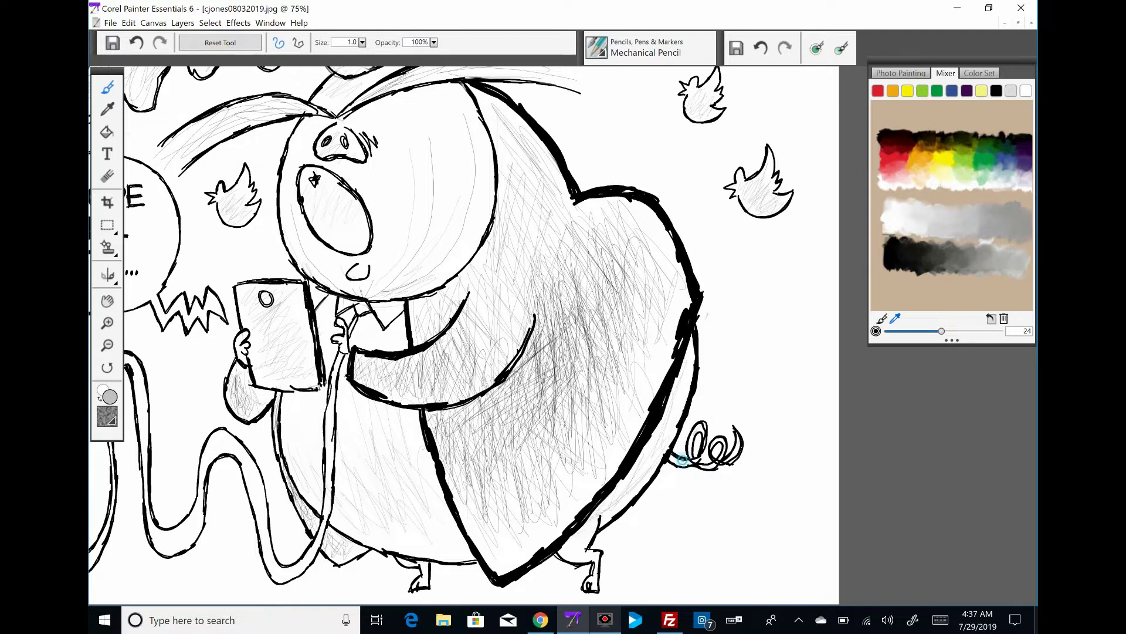
- Scribble light grey size-1 pencil hatching over the pig, suit, phone and Twitter birds
{"action": "scroll", "scroll_direction": "down", "scroll_amount": 3}
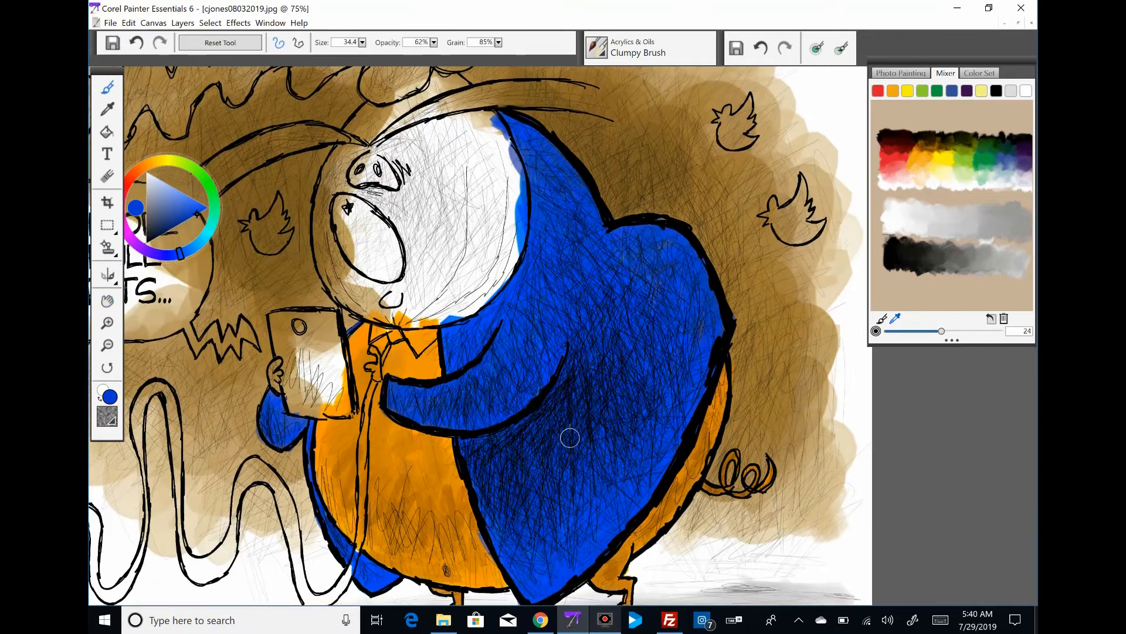
- Deepen the blue across the suit's back, upper body and lower half with darker Clumpy Brush strokes
{"action": "left_click_drag", "start_coordinate": [568, 436], "coordinate": [593, 428]}
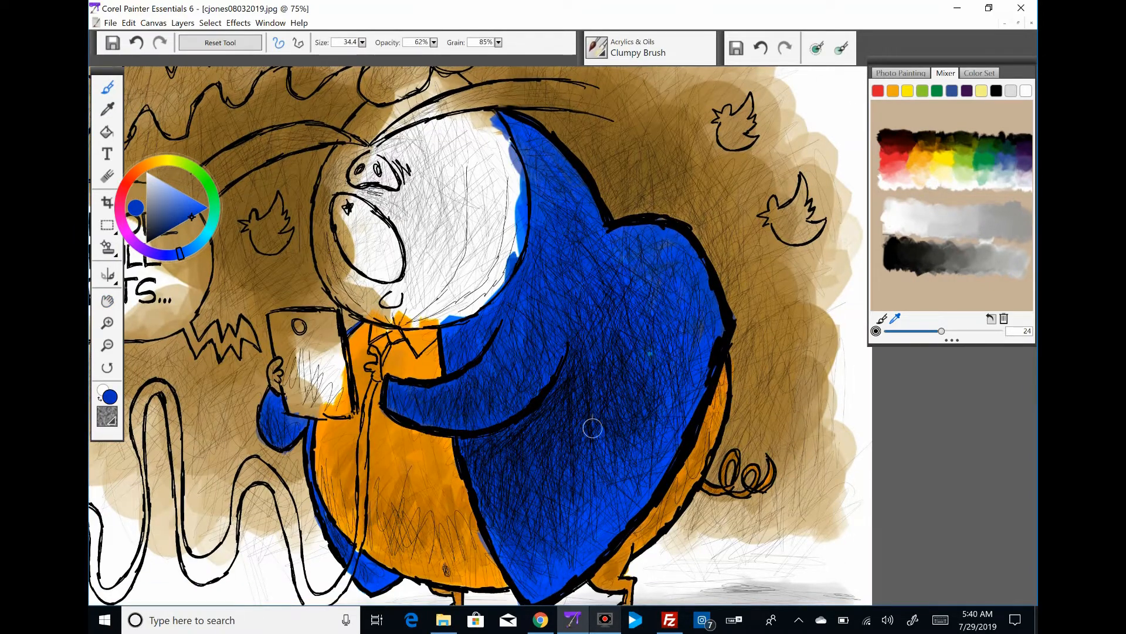
{"action": "left_click_drag", "start_coordinate": [593, 430], "coordinate": [535, 359]}
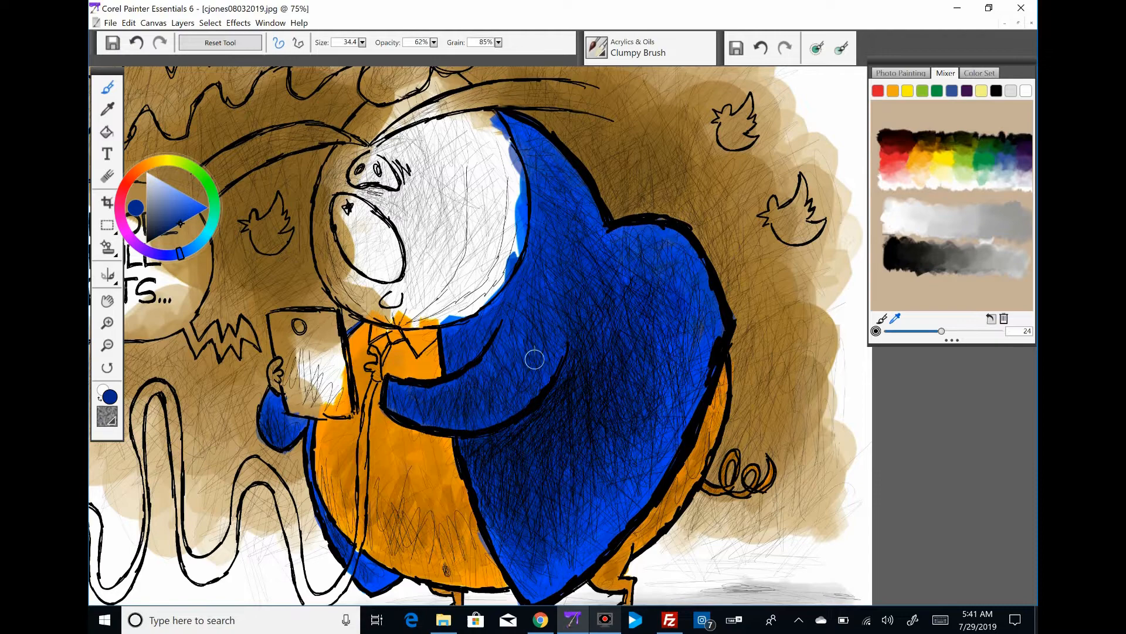
{"action": "left_click_drag", "start_coordinate": [535, 359], "coordinate": [575, 413]}
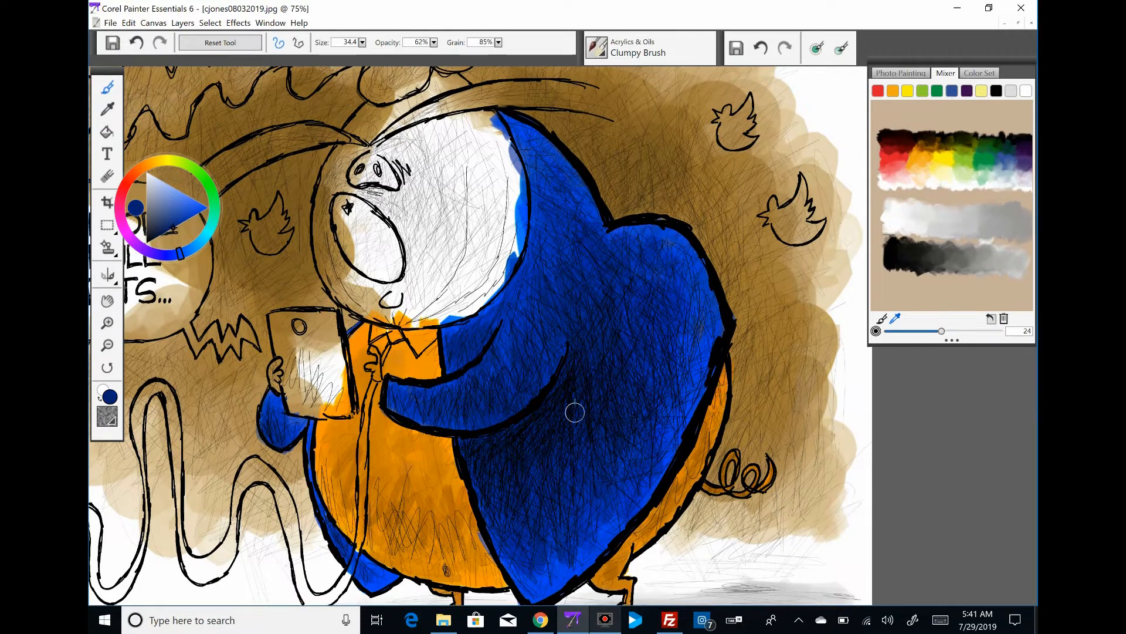
{"action": "left_click_drag", "start_coordinate": [575, 412], "coordinate": [555, 347]}
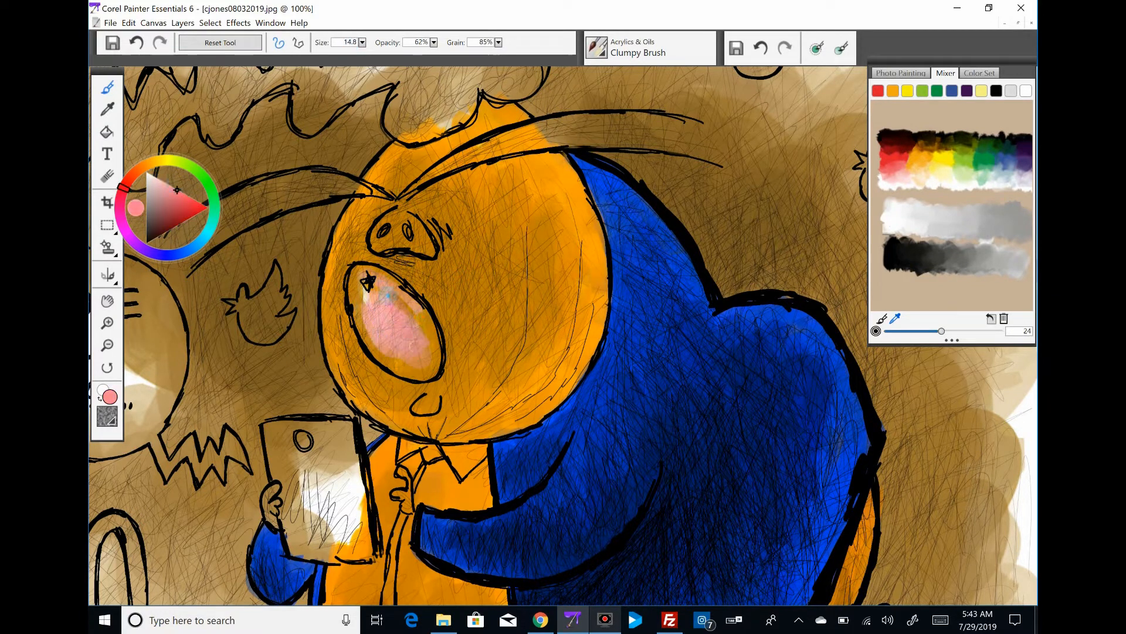
- Fill the pig's open mouth with pink, then pick a yellow shade for the hair strand
{"action": "left_click_drag", "start_coordinate": [370, 288], "coordinate": [352, 319]}
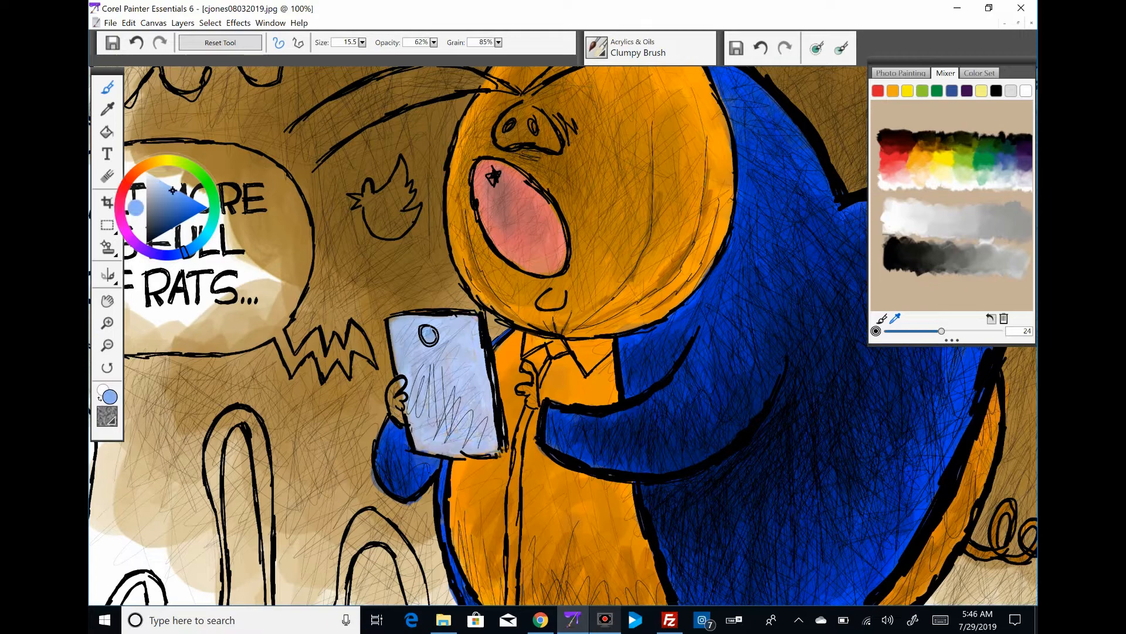
{"action": "left_click", "coordinate": [108, 316]}
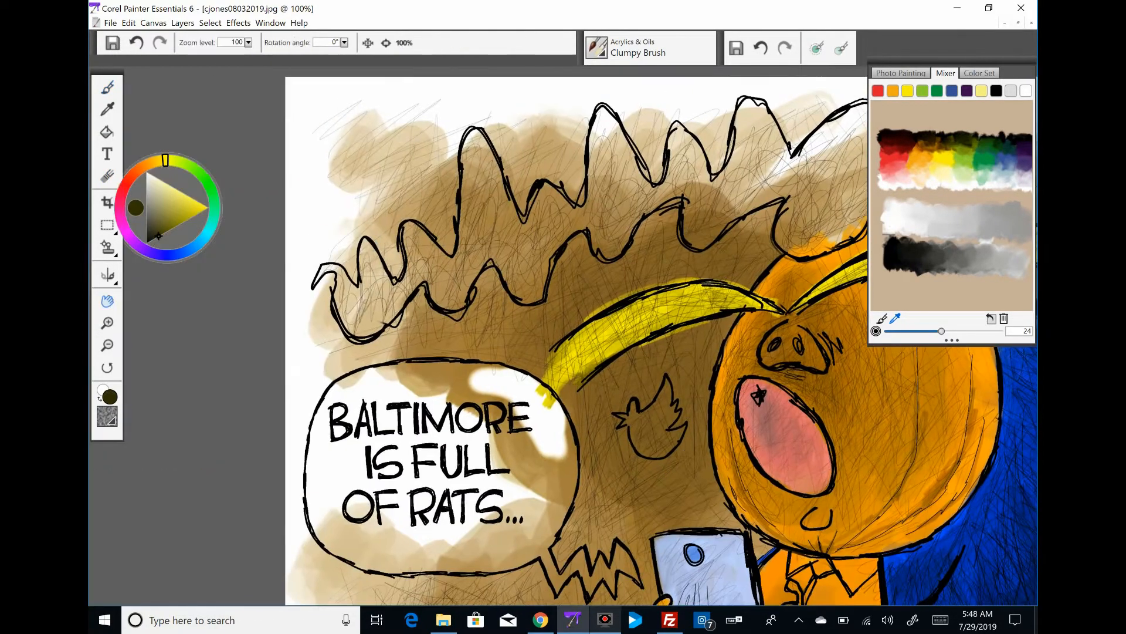
- Paint the long curling phone cord red with the Clumpy Brush
{"action": "left_click_drag", "start_coordinate": [366, 280], "coordinate": [403, 302]}
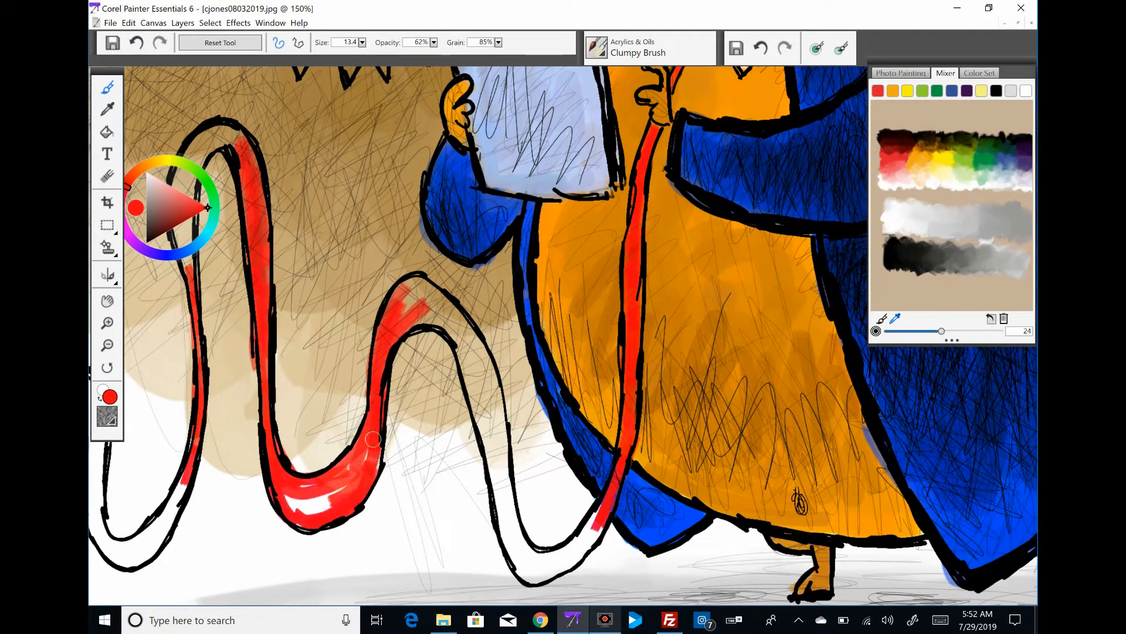
{"action": "left_click_drag", "start_coordinate": [374, 438], "coordinate": [582, 546]}
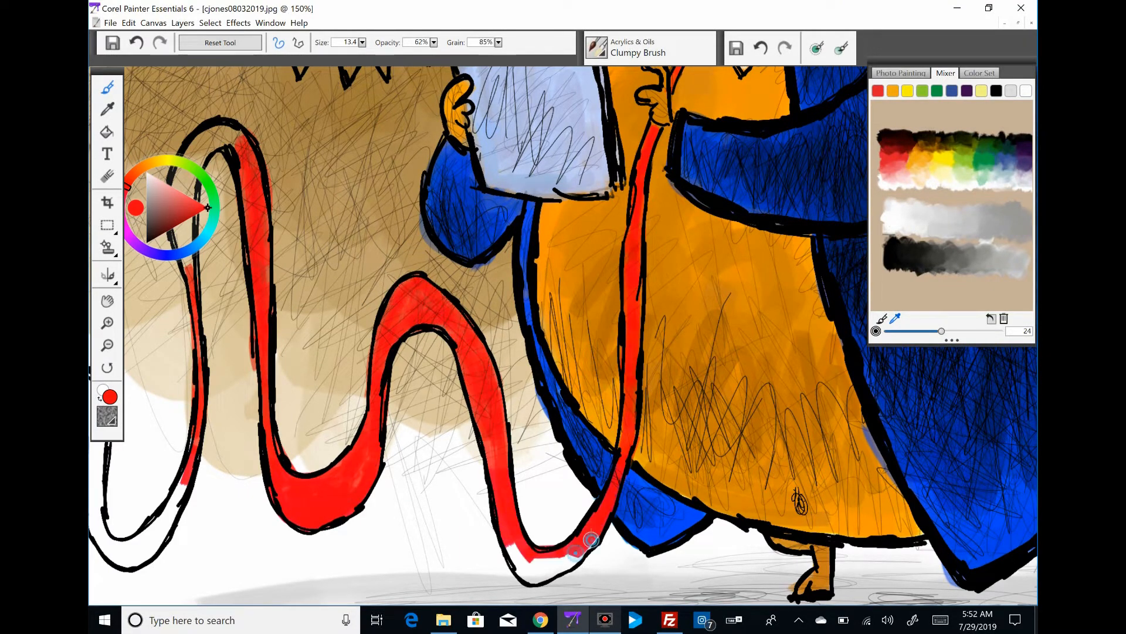